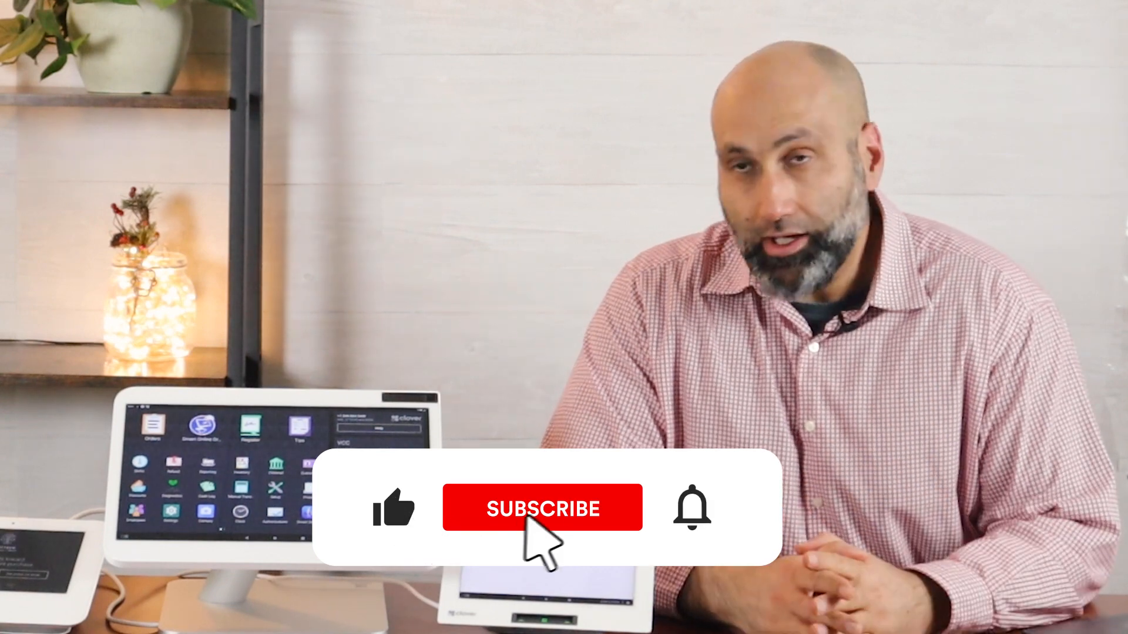
{"action": "left_click", "coordinate": [543, 508]}
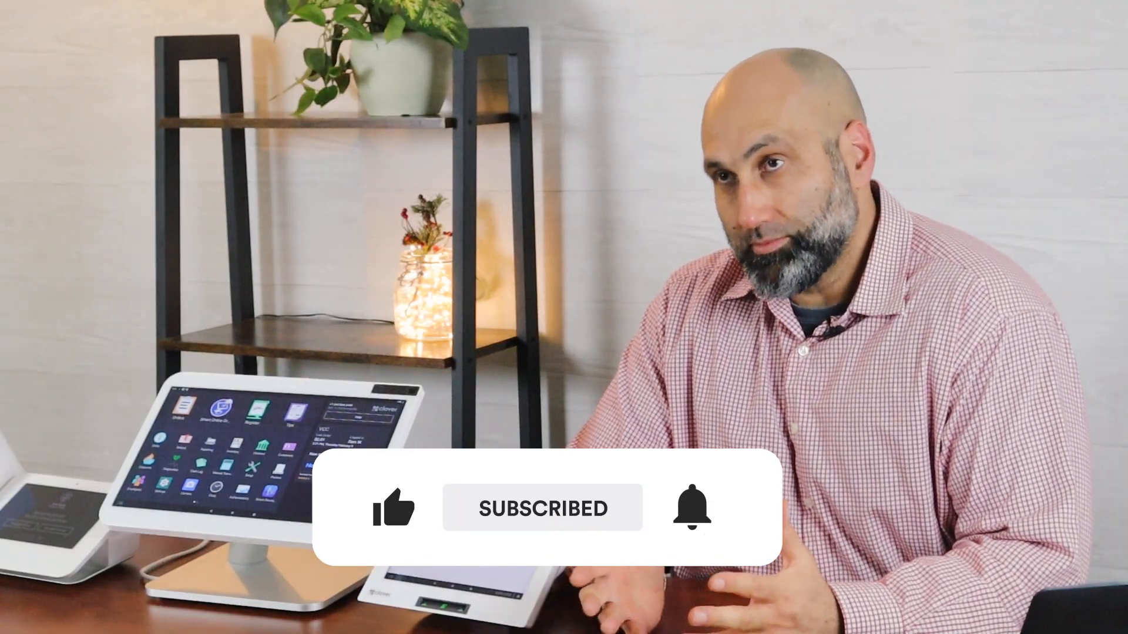